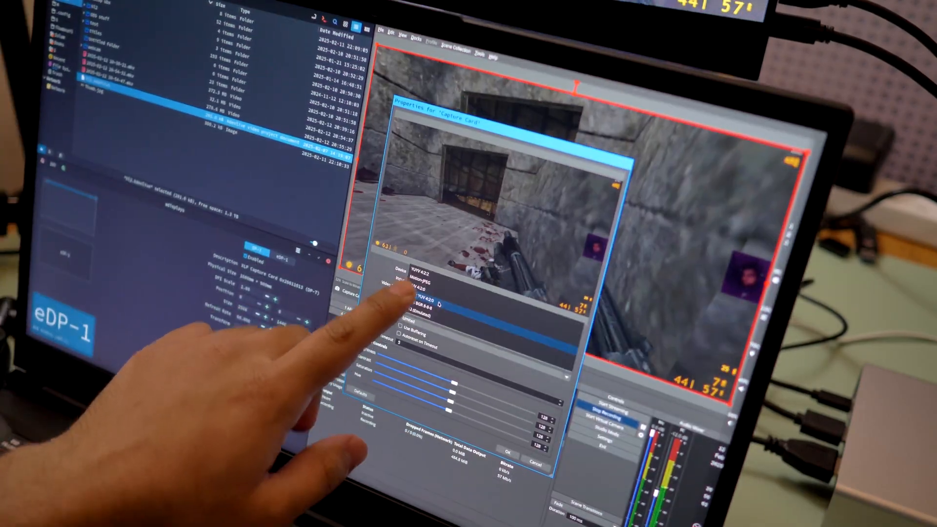
# Clear the old capture setup, leaving the default Scene with an empty Sources list.
pyautogui.click(429, 299)
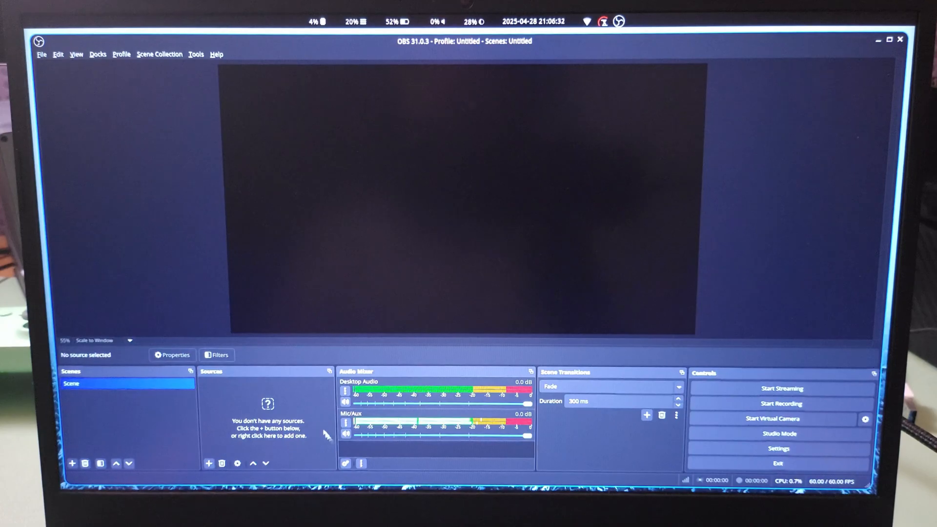
# Create a Video Capture Device (V4L2) source and select the SAV2503 capture card as device.
pyautogui.click(208, 463)
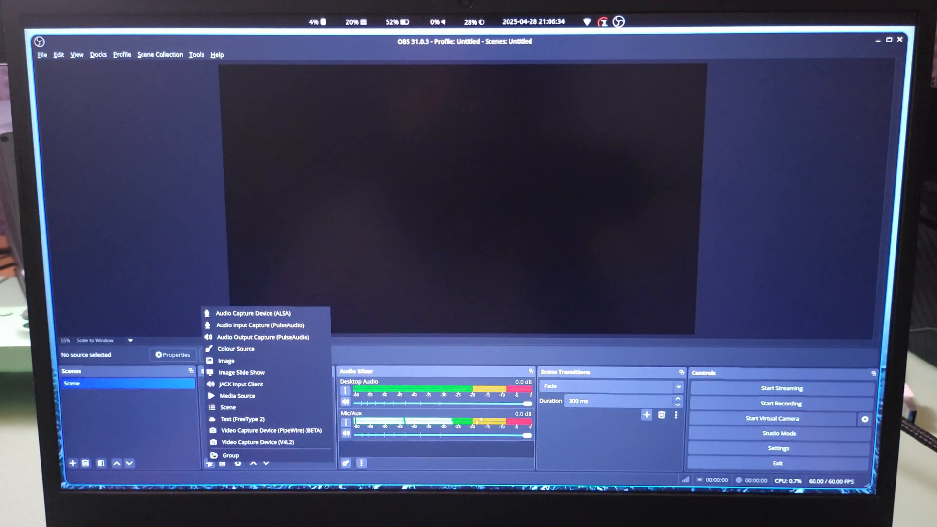
pyautogui.moveTo(259, 442)
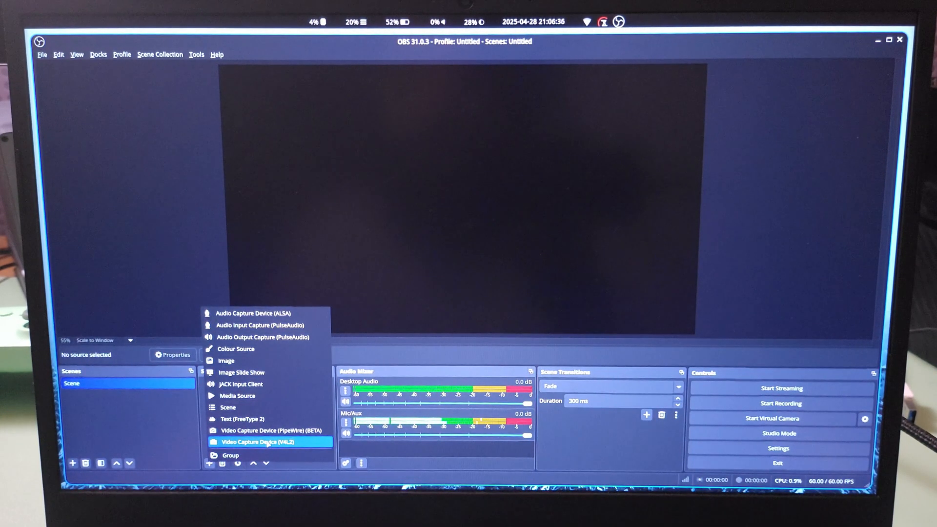
pyautogui.click(260, 443)
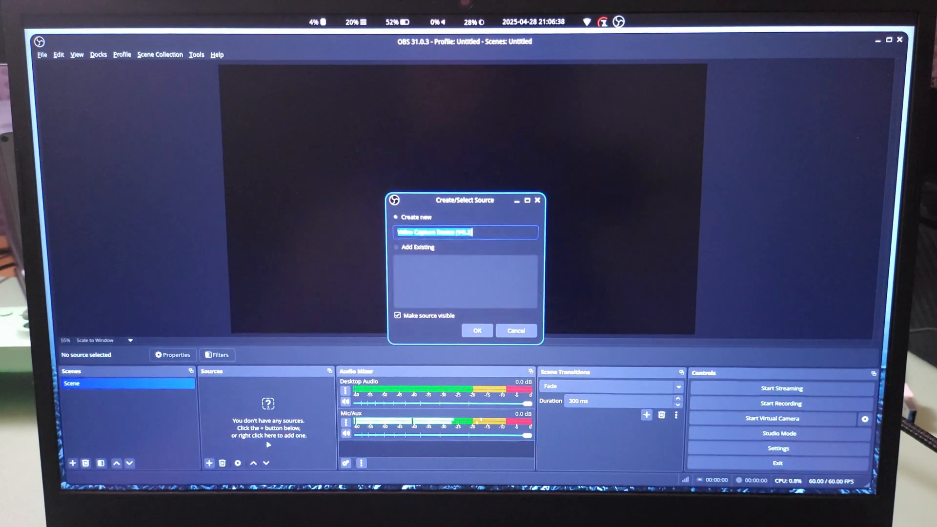
pyautogui.click(477, 330)
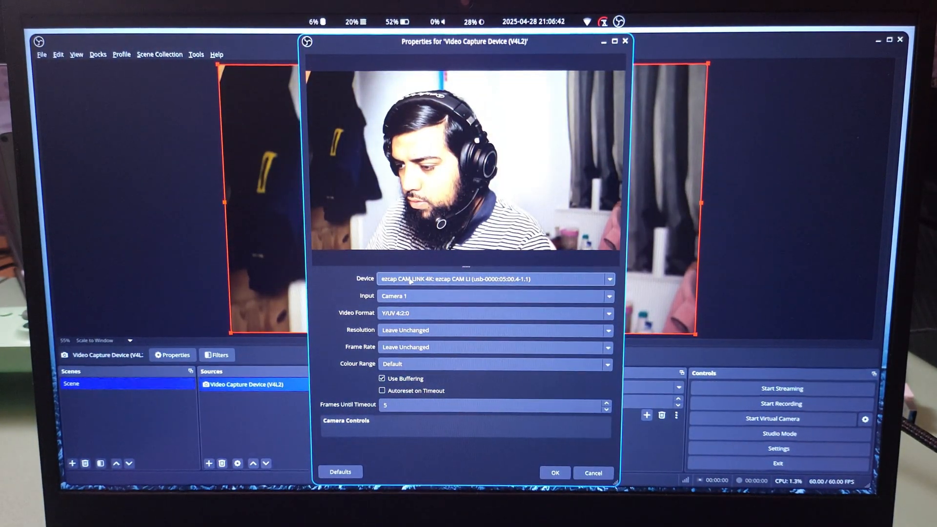
pyautogui.click(493, 280)
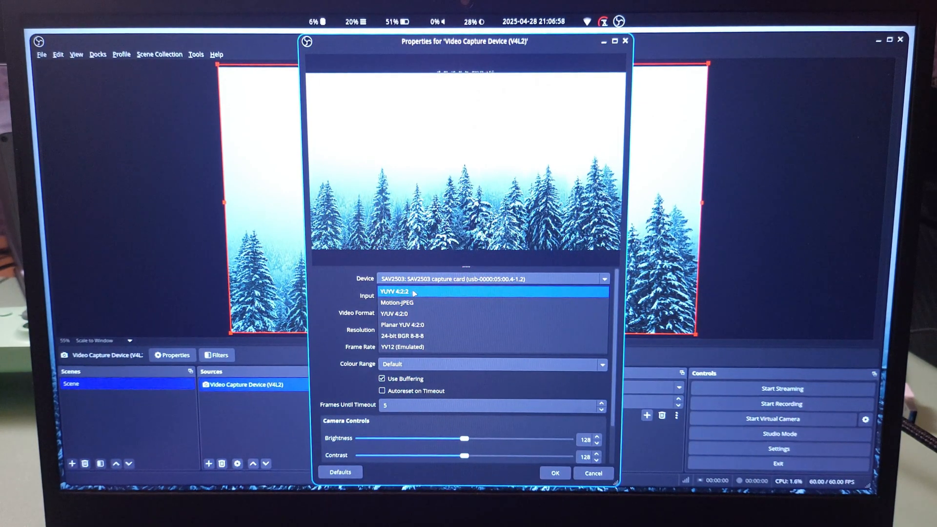
# Switch to YUYV 4:2:2 and try higher resolutions at 60 fps.
pyautogui.click(394, 292)
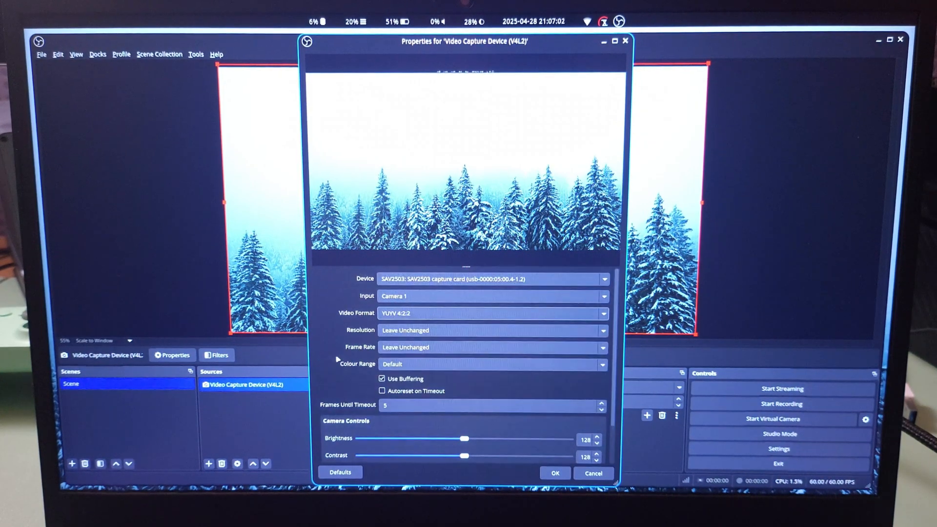
pyautogui.click(383, 378)
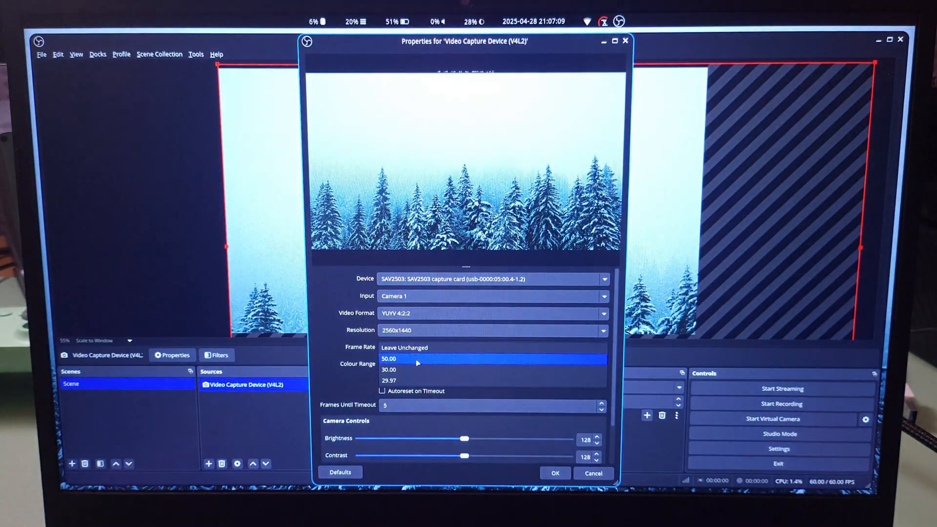
pyautogui.click(494, 313)
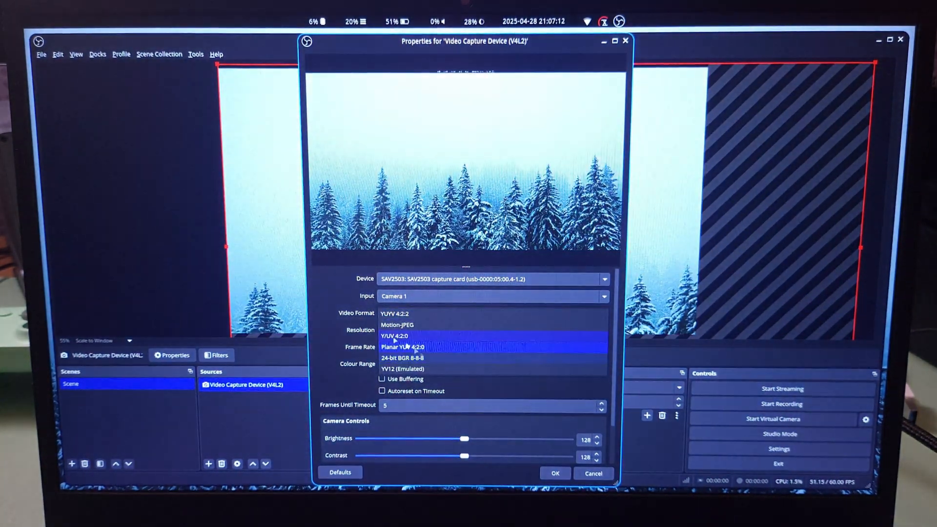
pyautogui.click(395, 314)
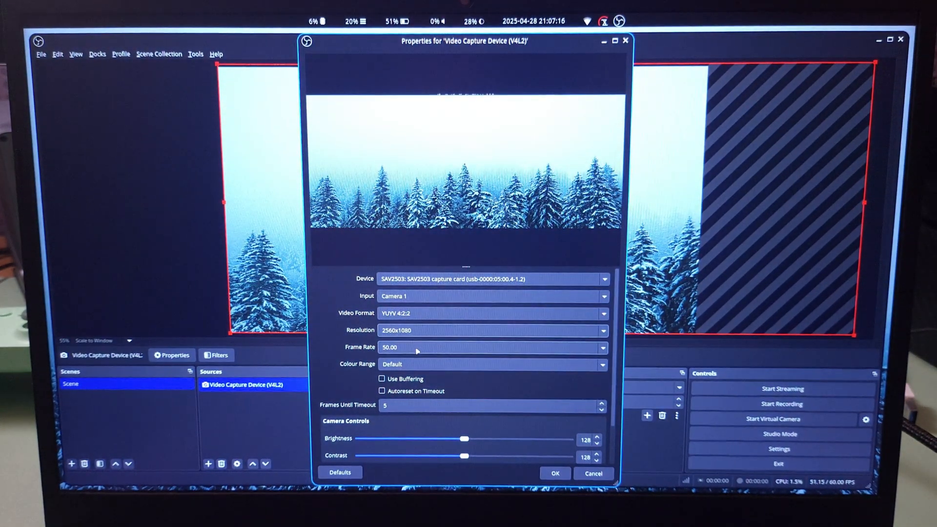
# Try 120 fps, then drop to 640x480 at 60 fps.
pyautogui.click(492, 347)
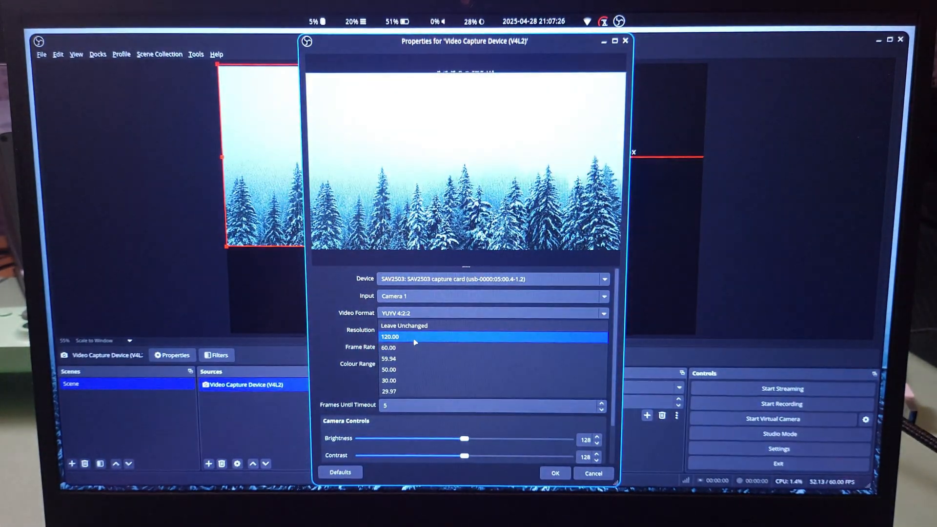
pyautogui.click(389, 337)
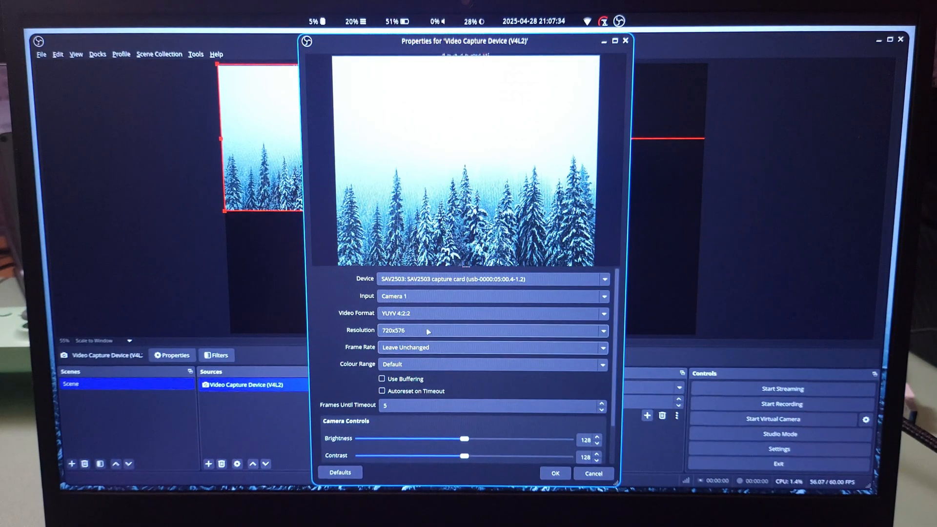
pyautogui.click(492, 330)
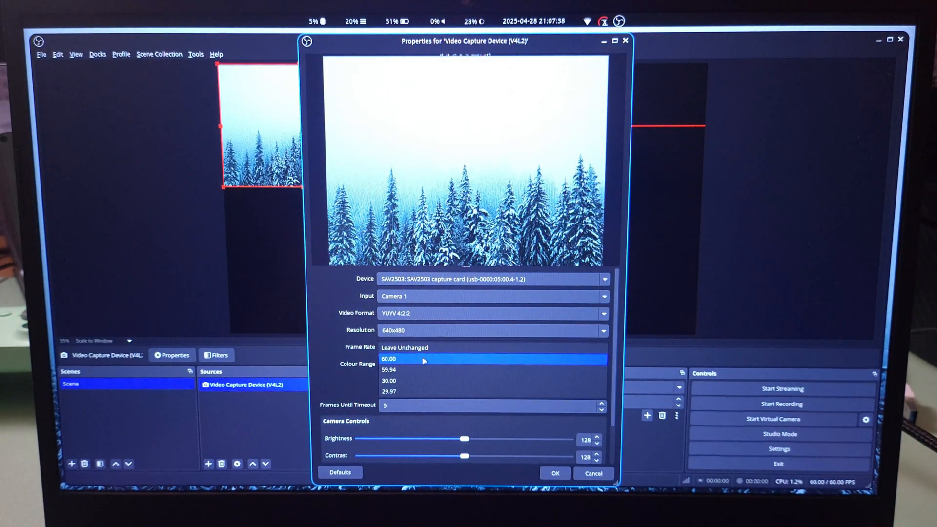
pyautogui.click(492, 313)
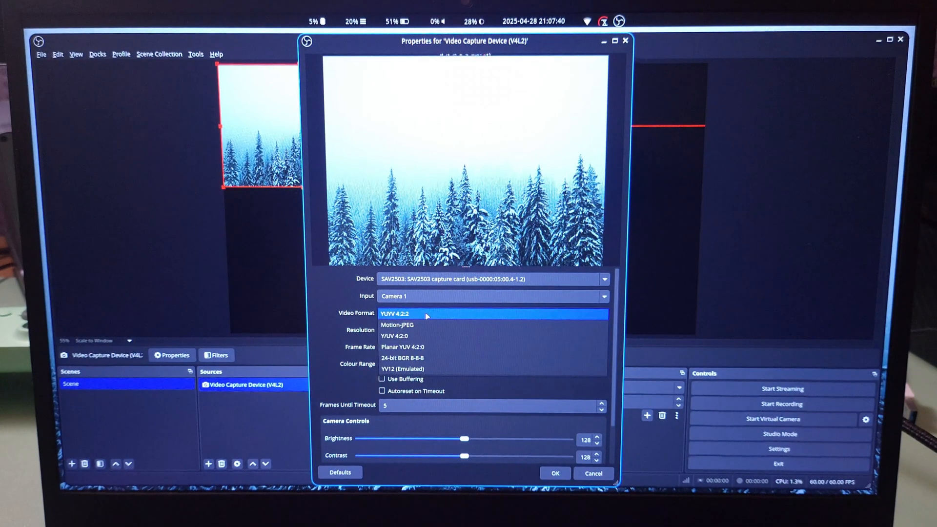
# Use Motion-JPEG at 3840x2160, 60 fps, with Frames Until Timeout set to 71.
pyautogui.click(399, 324)
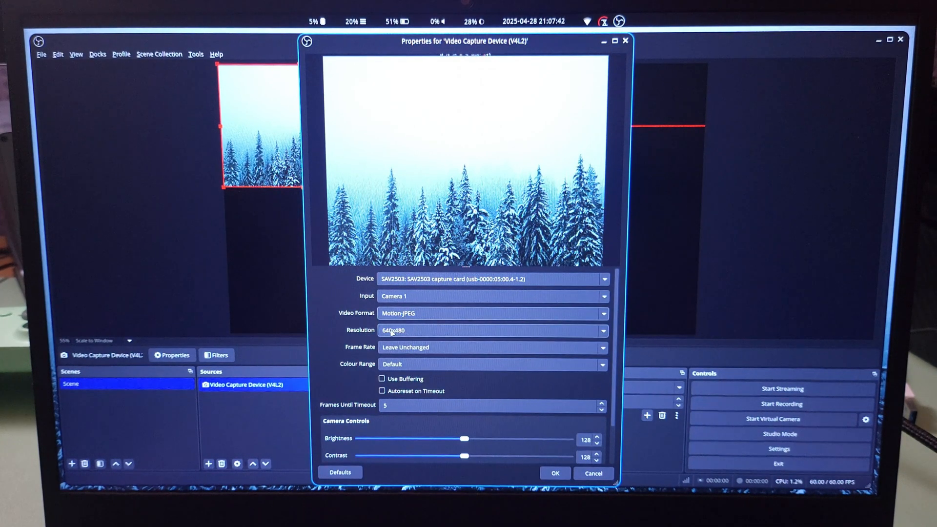
pyautogui.click(492, 330)
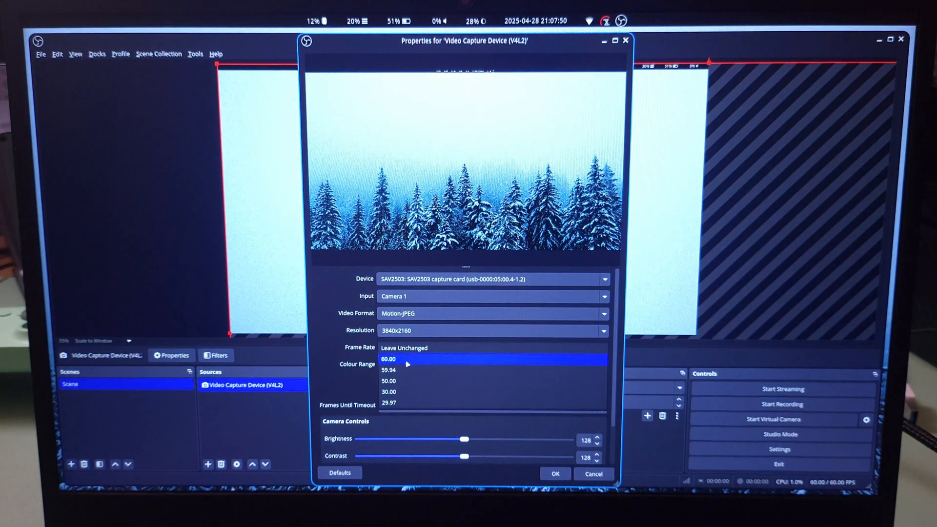
pyautogui.click(389, 359)
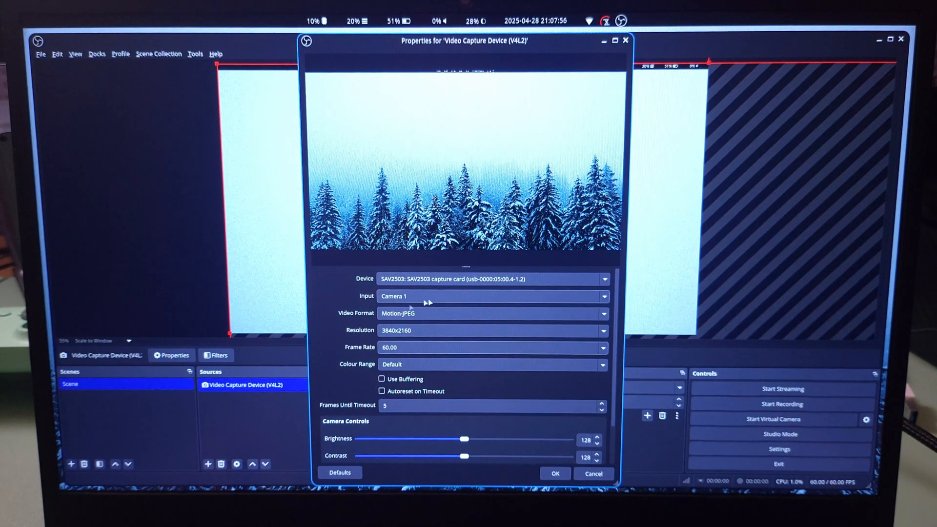
pyautogui.click(382, 392)
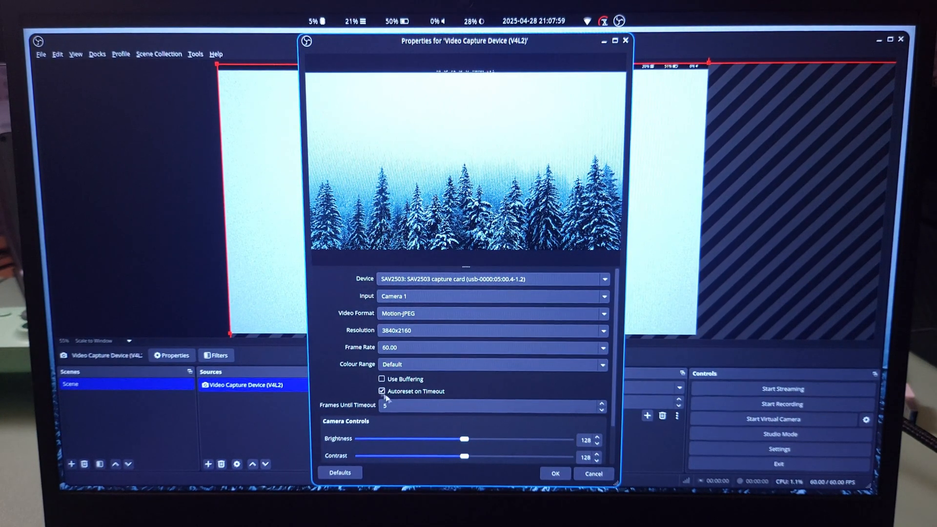
pyautogui.write('71')
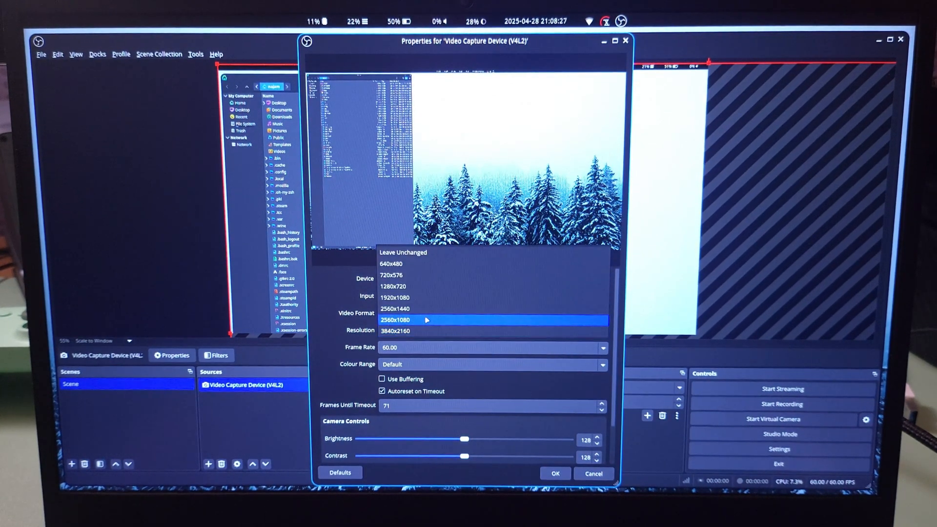
# Try 2560x1080 at 59.94 fps, then 1920x1080 at 240 fps.
pyautogui.click(407, 320)
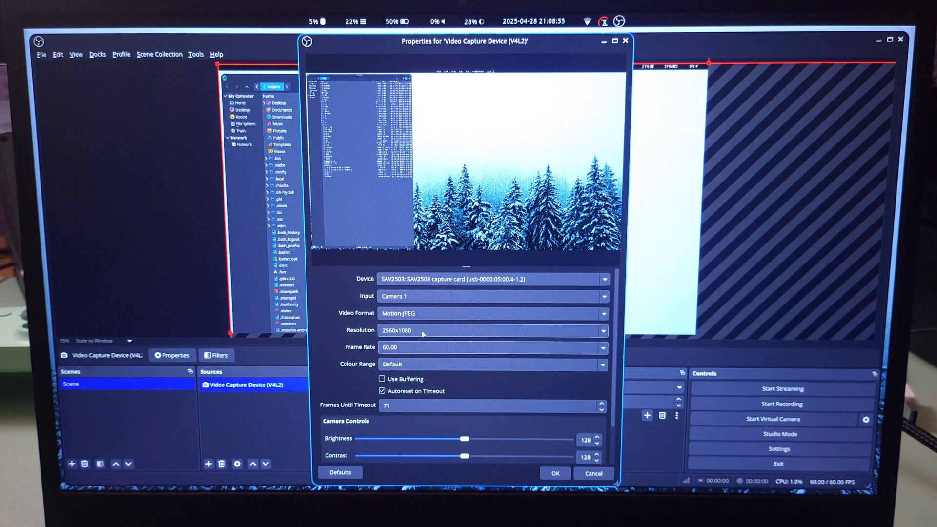
pyautogui.click(492, 348)
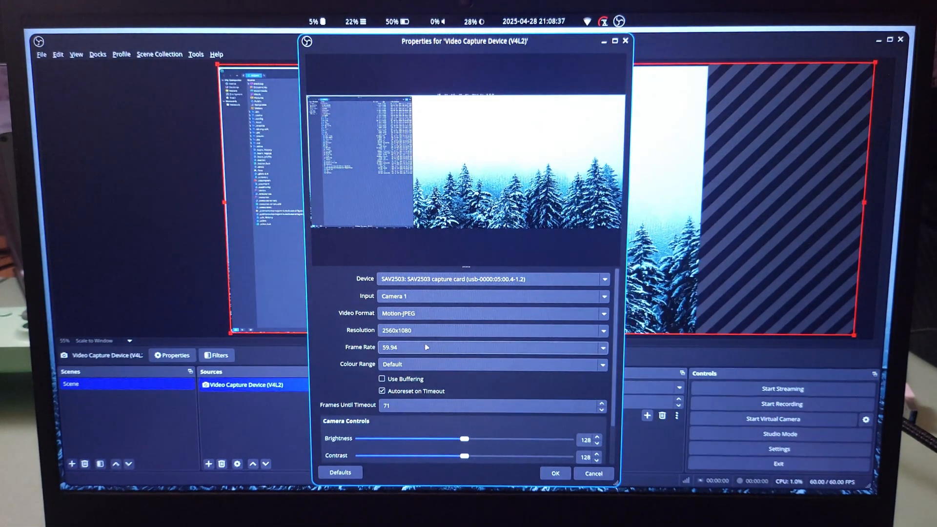
pyautogui.click(492, 347)
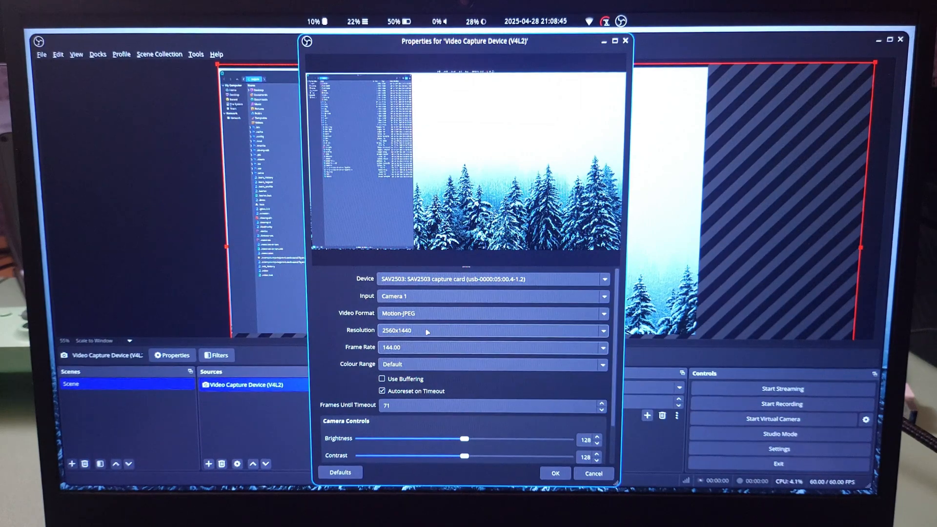
pyautogui.click(492, 347)
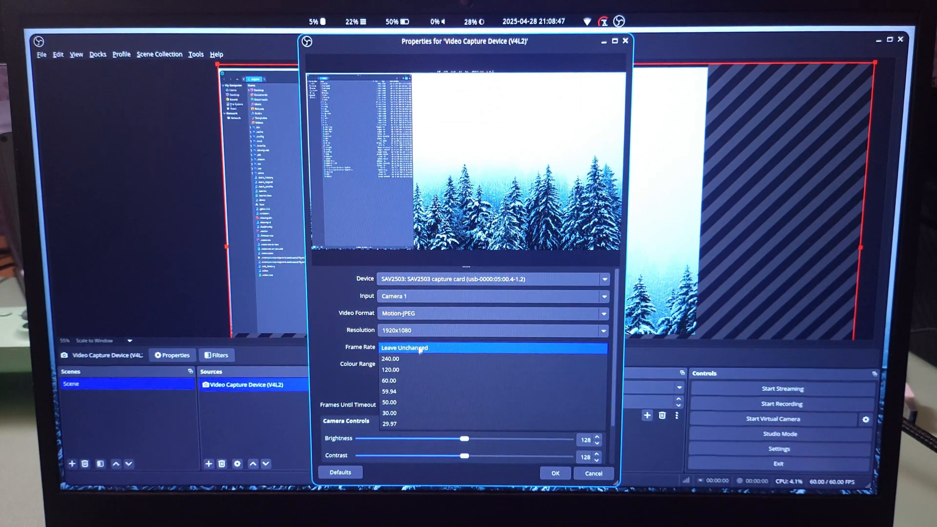
pyautogui.click(391, 358)
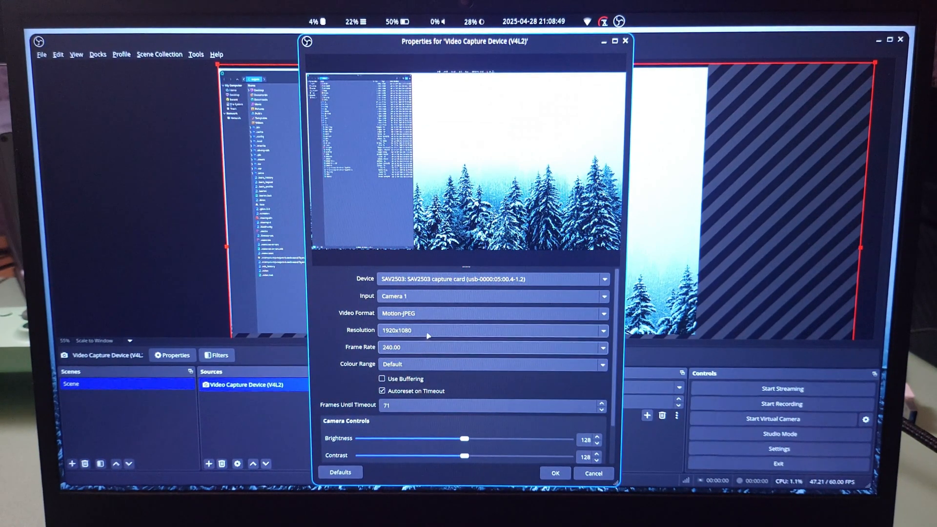
# Try 1280x720 at 120 fps, 720x576, then 640x480 with frame rate unchanged.
pyautogui.click(492, 347)
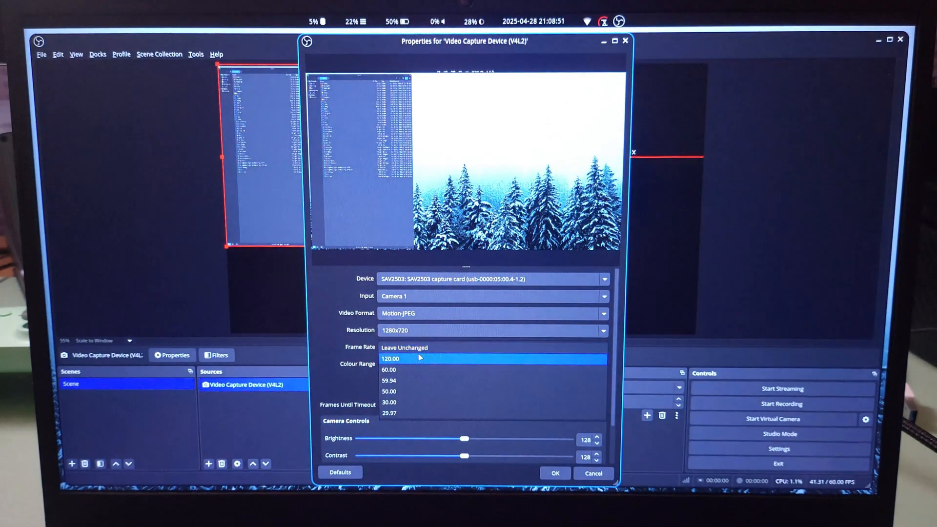
pyautogui.click(389, 359)
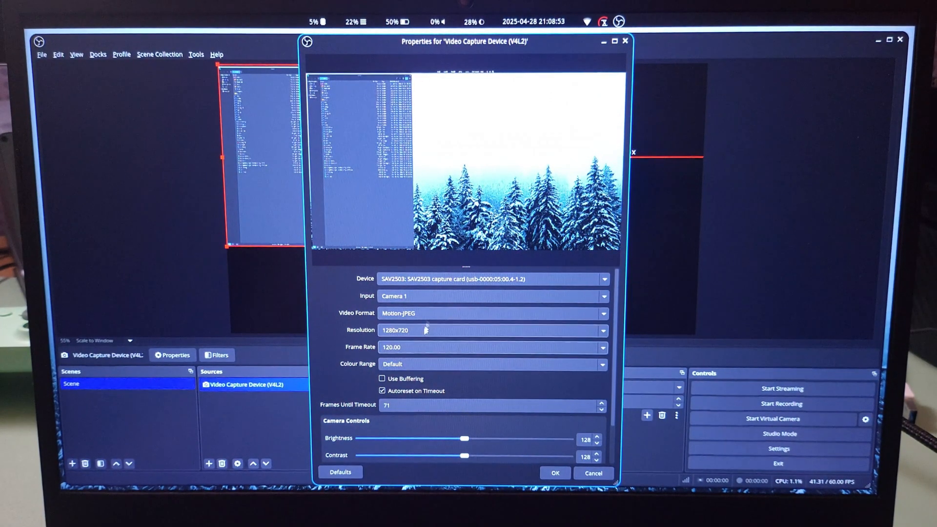
pyautogui.click(491, 330)
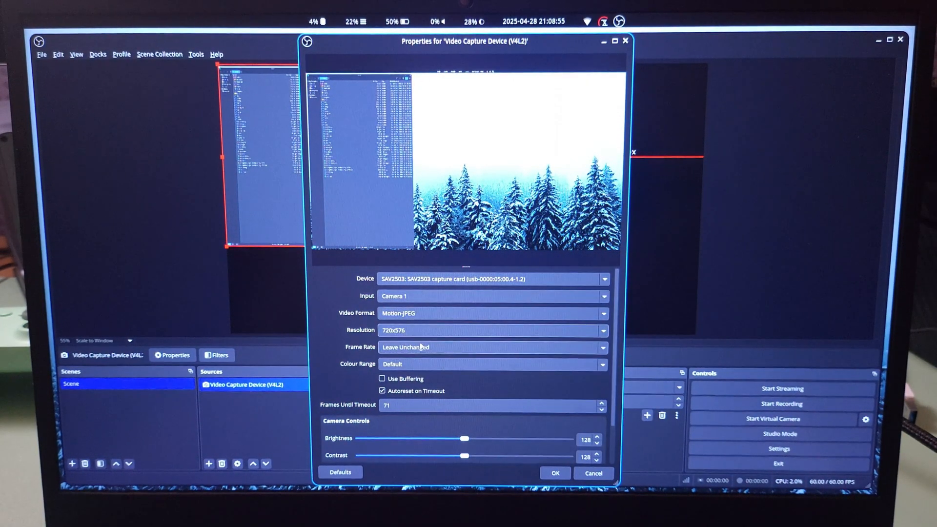
pyautogui.click(492, 347)
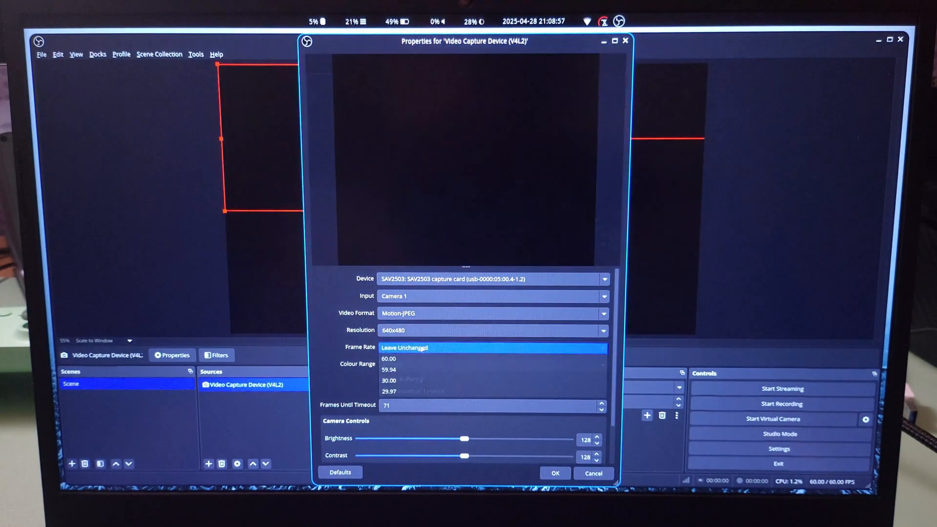
pyautogui.click(405, 347)
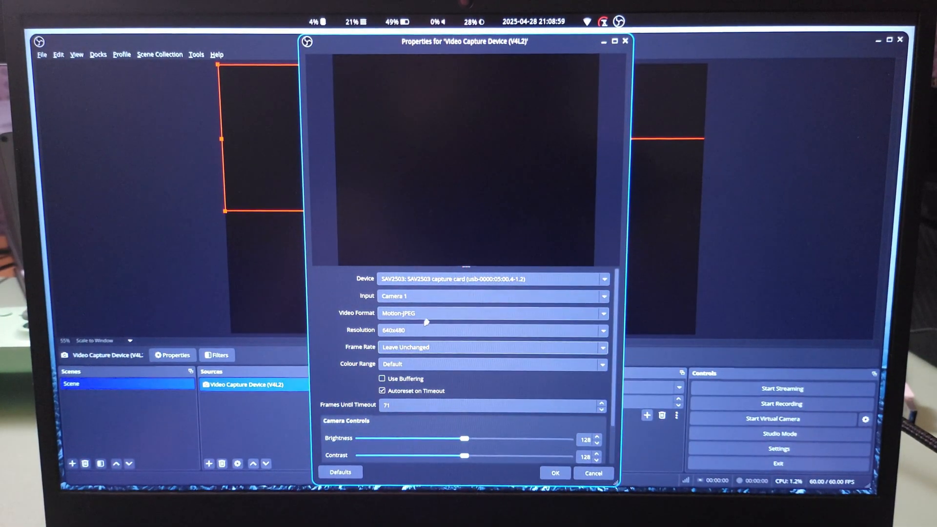
# Switch to YUV 4:2:0 at 3840x2160, trying Limited then Full colour range.
pyautogui.click(492, 312)
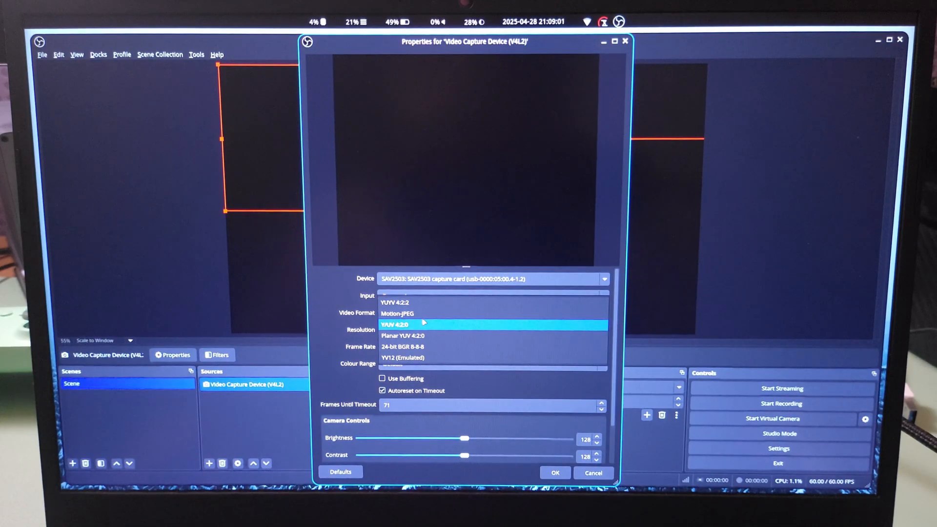
pyautogui.click(397, 324)
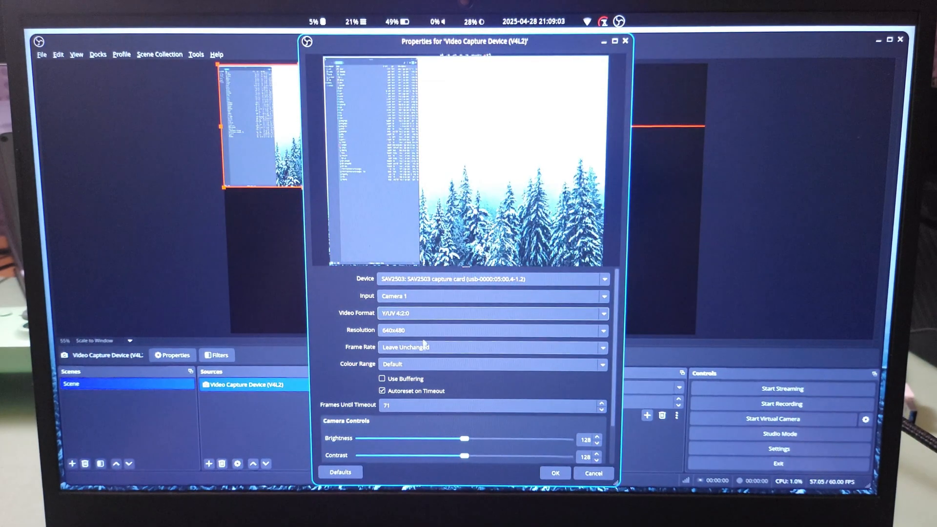
pyautogui.click(490, 330)
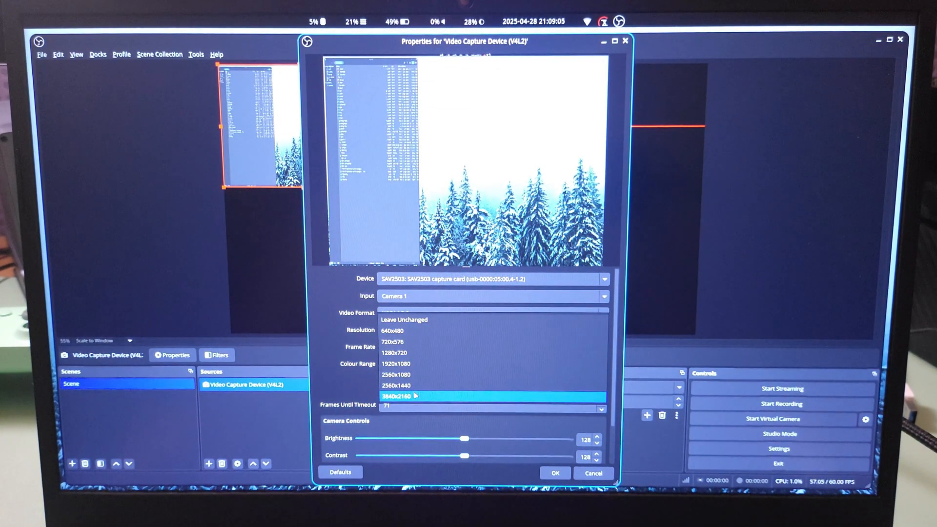
pyautogui.click(396, 396)
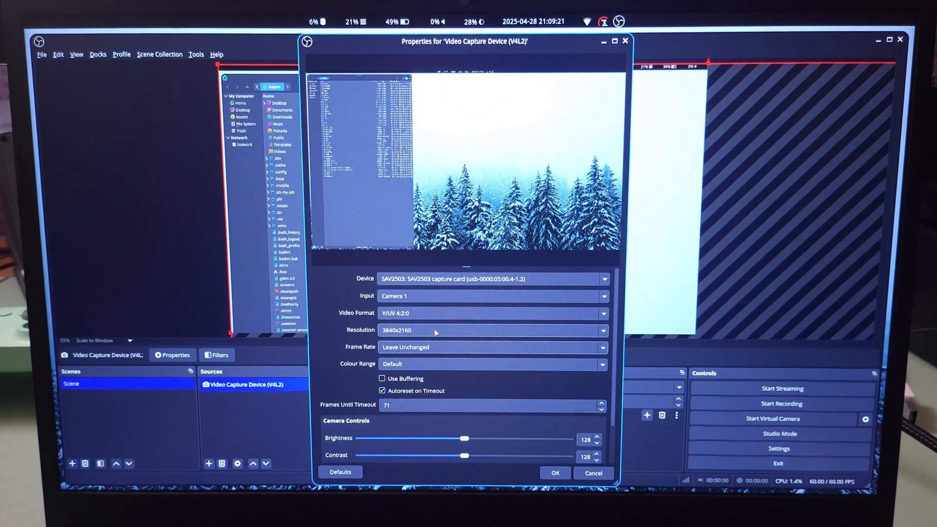
pyautogui.click(490, 364)
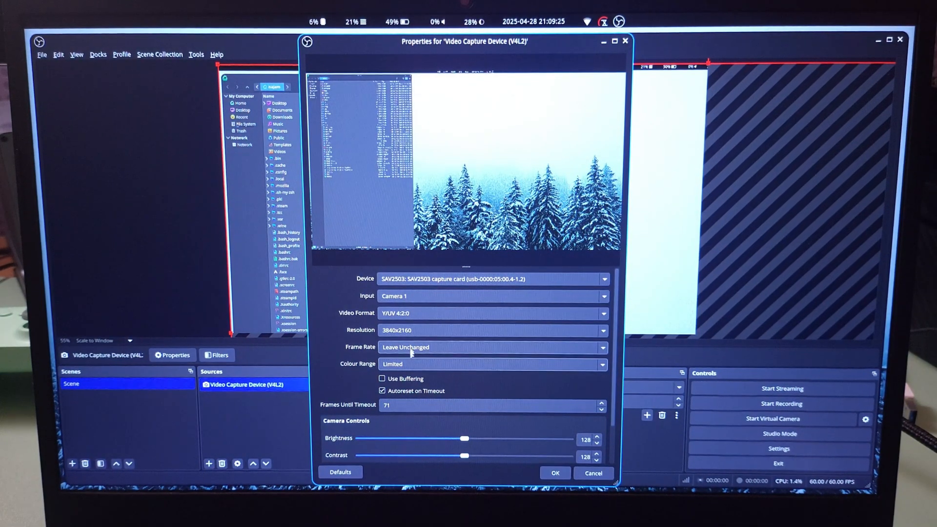
pyautogui.click(491, 364)
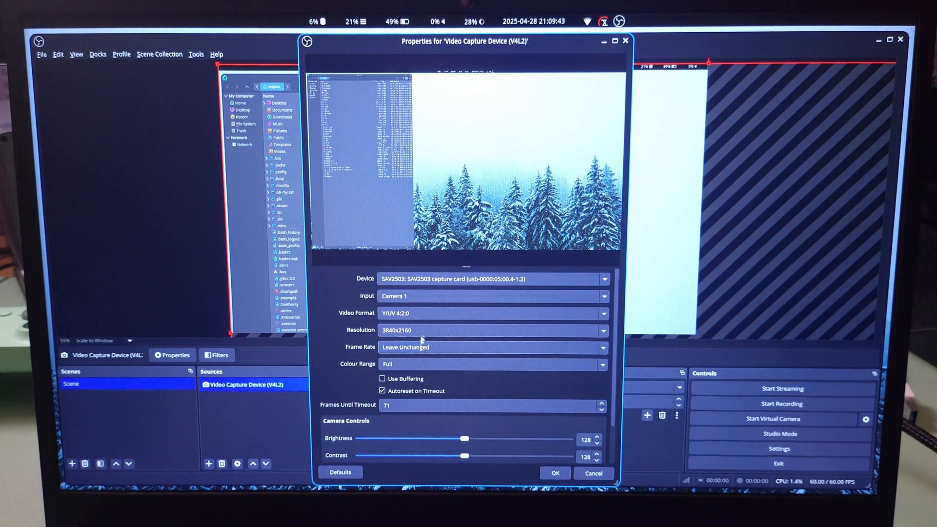
# Set the capture to 60 fps at 720x576.
pyautogui.click(493, 330)
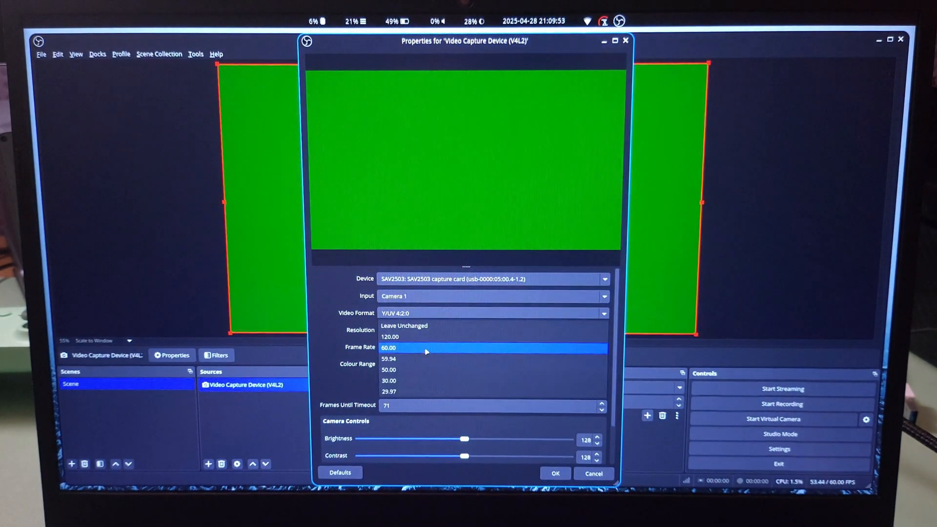
pyautogui.click(389, 337)
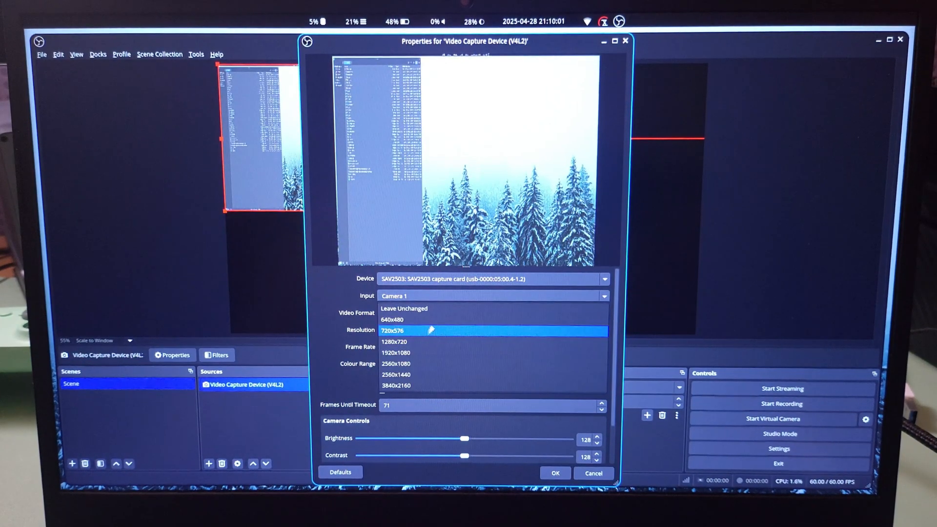
pyautogui.click(392, 320)
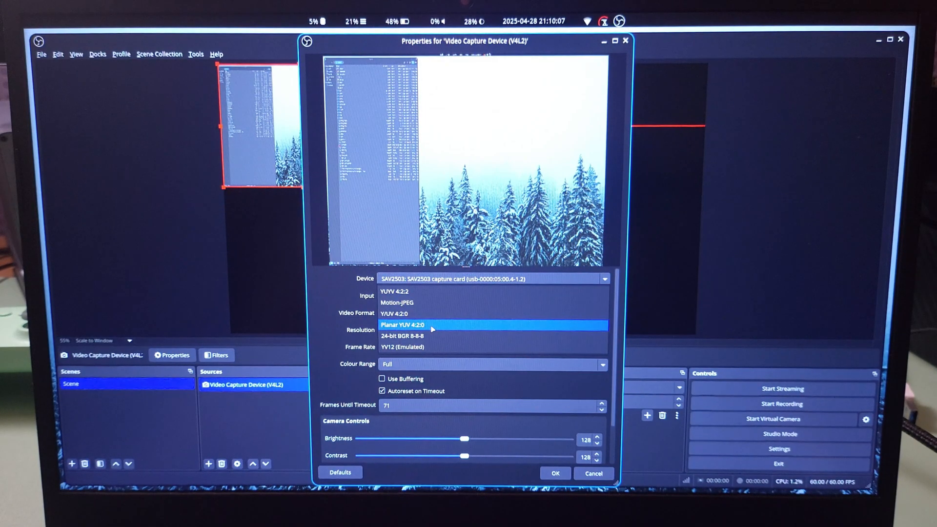
# Switch to Planar YUV 4:2:0 and test 2560x1080 resolution.
pyautogui.click(401, 324)
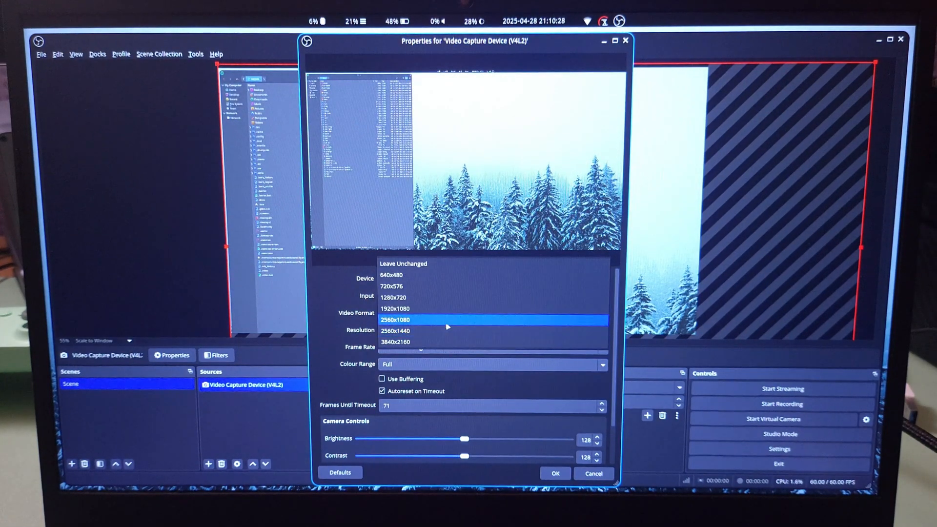
pyautogui.click(395, 319)
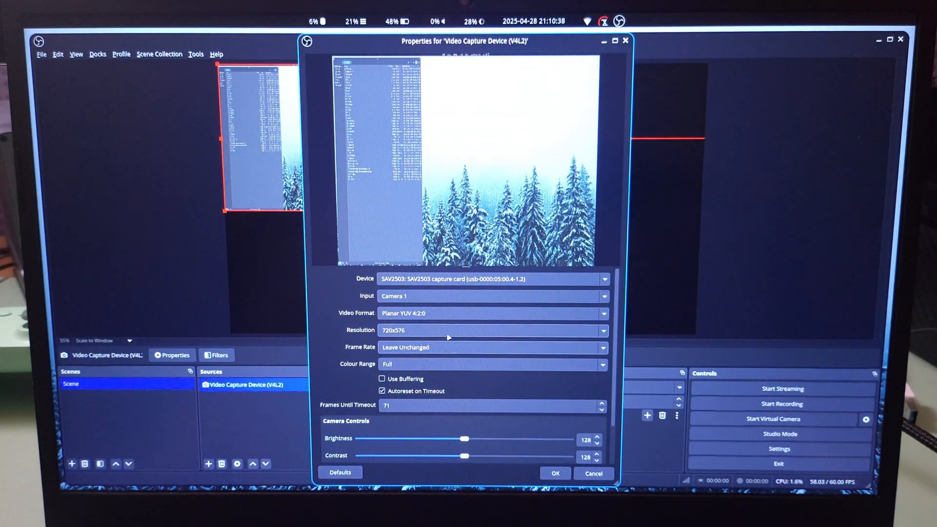
pyautogui.click(492, 313)
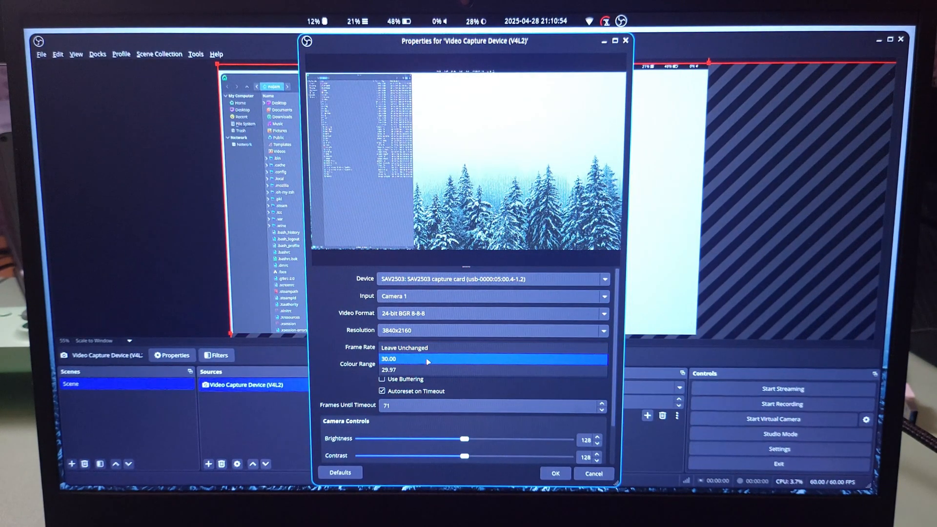
# Test 24-bit BGR 8-8-8 at 30 fps, revisiting format and resolution choices.
pyautogui.click(389, 359)
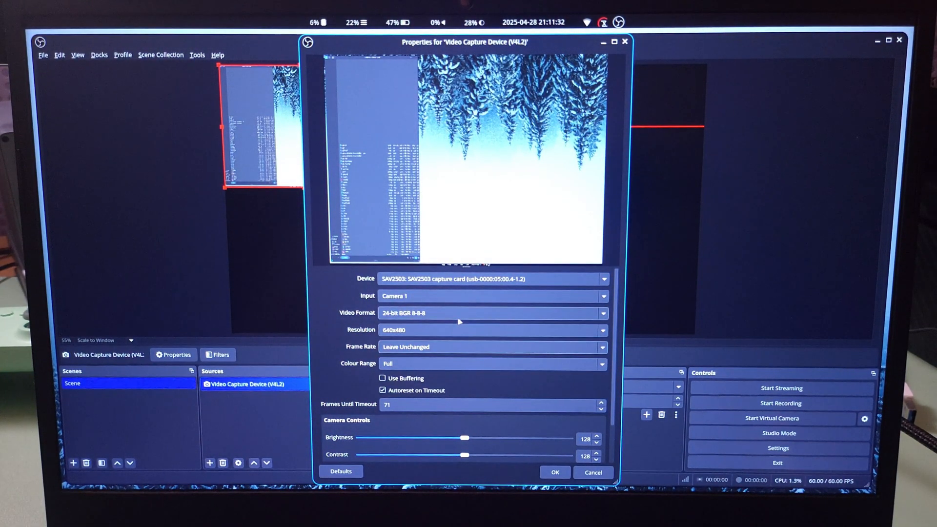
pyautogui.click(602, 346)
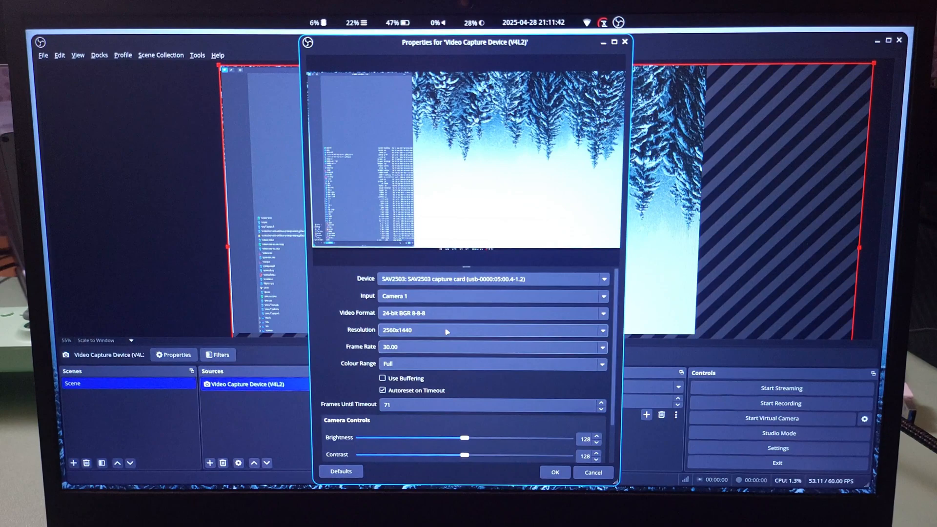
pyautogui.click(603, 312)
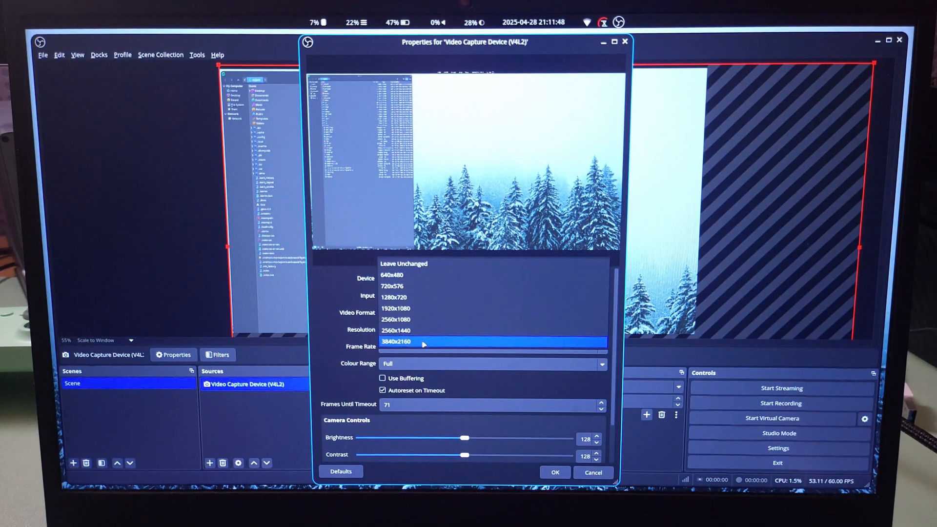
# Finish at 3840x2160, close Properties, and select the V4L2 capture source.
pyautogui.click(554, 472)
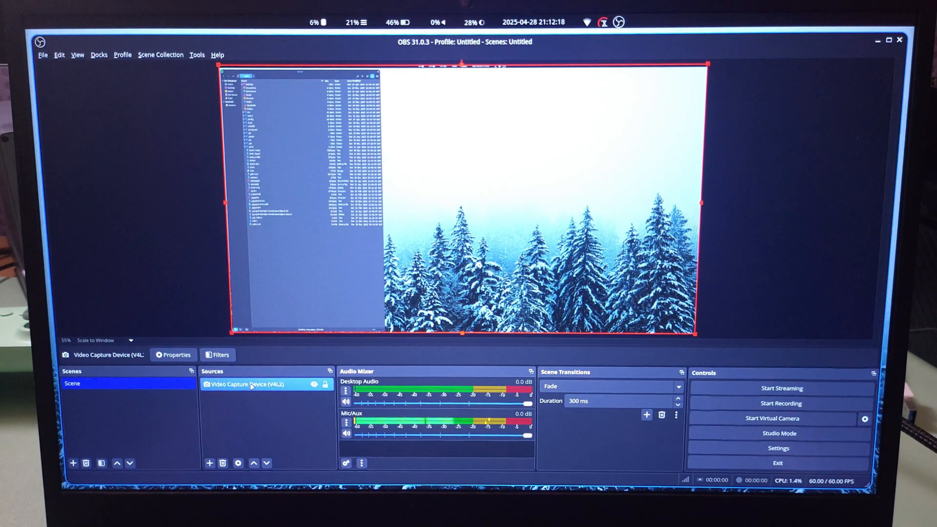
pyautogui.click(176, 354)
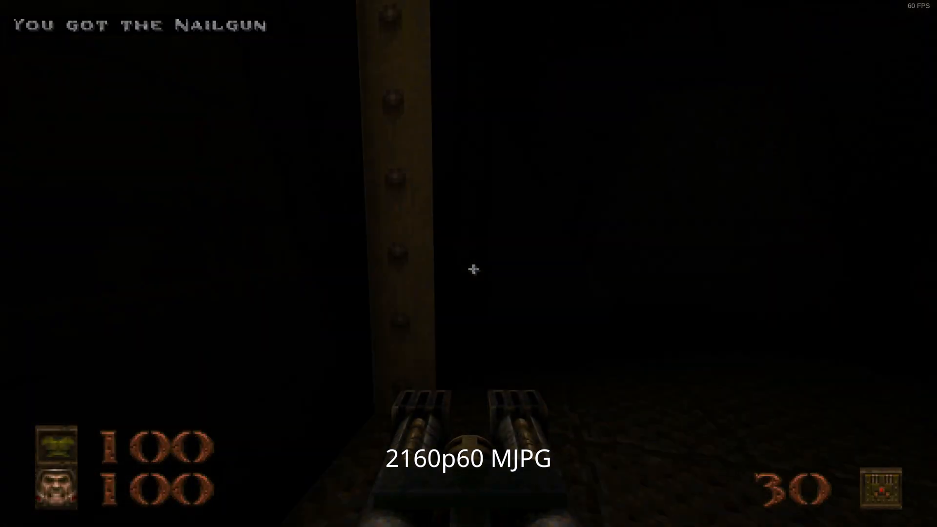
# Fire the Nailgun while exploring the dark Quake level.
pyautogui.click(469, 270)
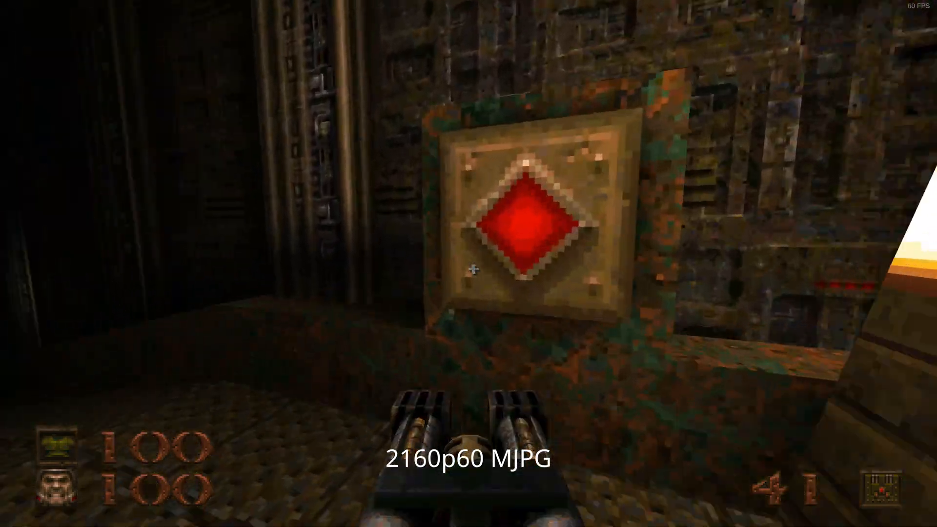
pyautogui.scroll(-3)
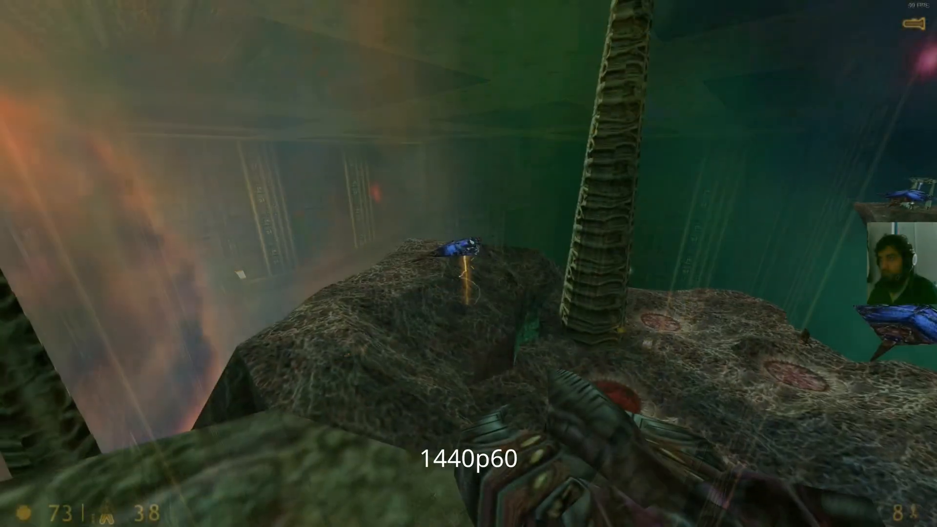
pyautogui.moveTo(468, 263)
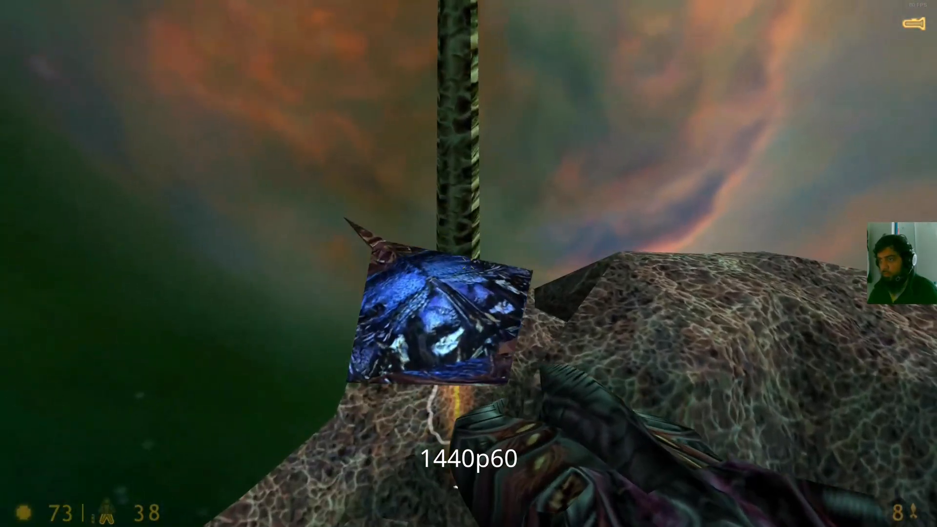
# Cross the Xen rock platforms into the dark cave, pausing with Escape.
pyautogui.press('Escape')
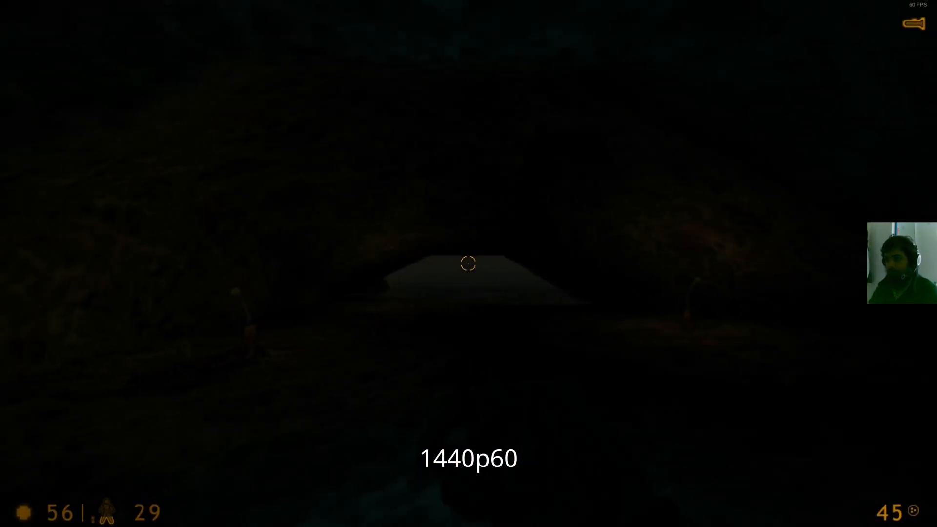
# Save progress from the Save game list as a new saved game.
pyautogui.click(125, 335)
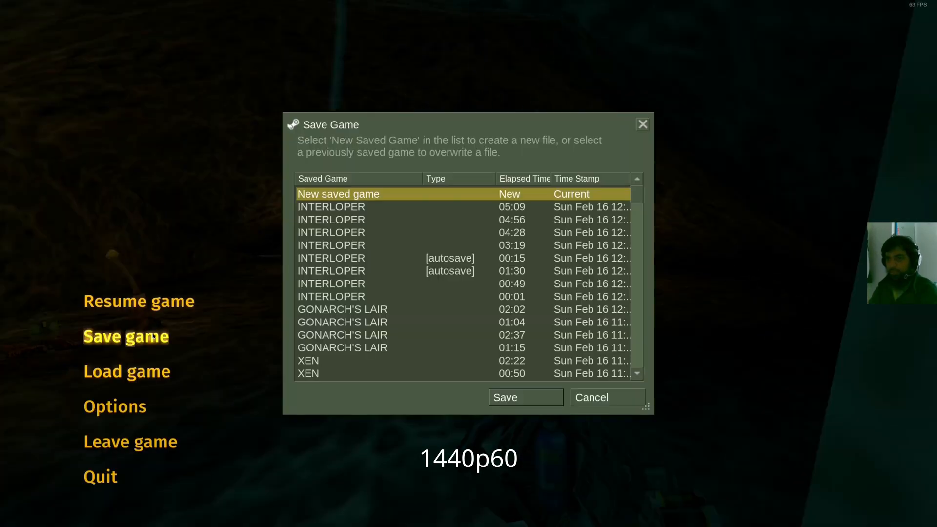
pyautogui.click(525, 397)
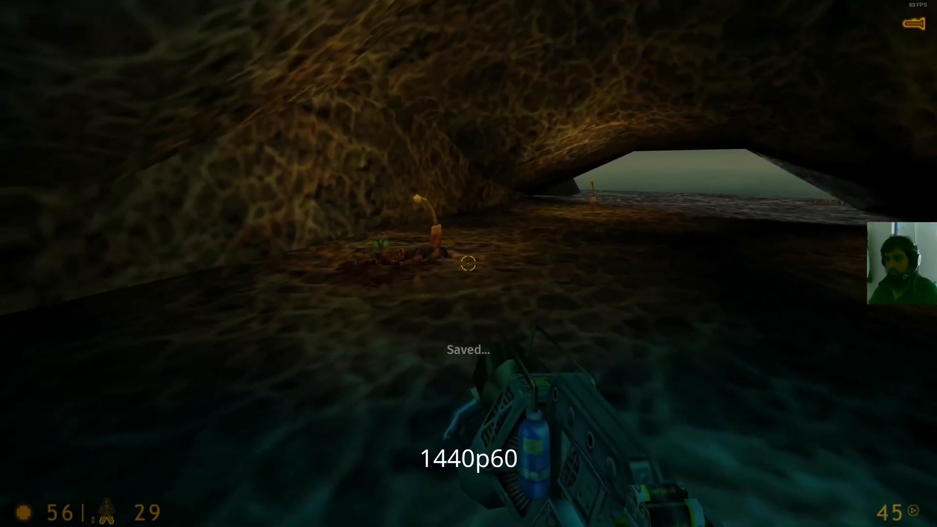